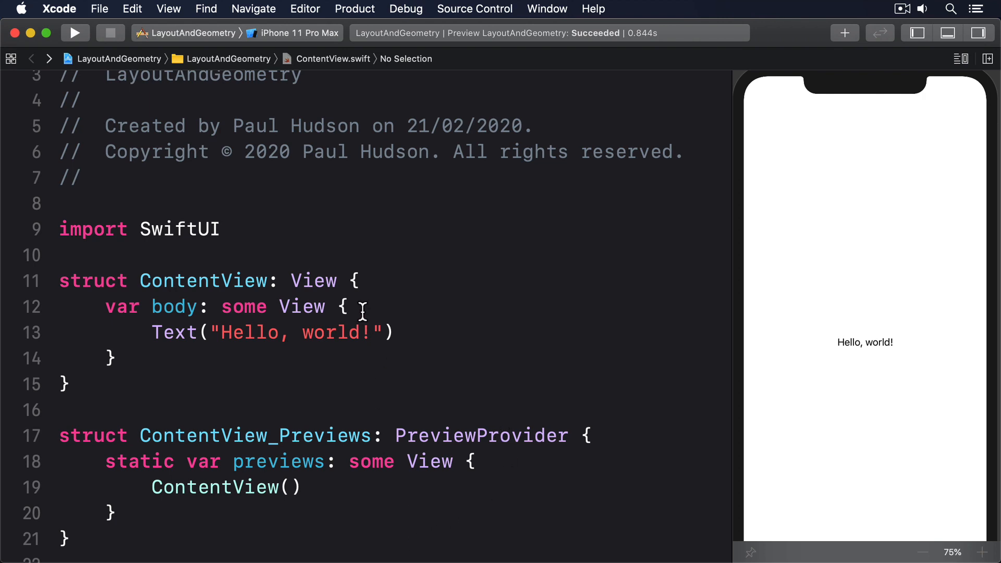
Step: Wrap 'Hello, world!' in a GeometryReader with width geo.size.width * 0.9 and red background
{"action": "type", "text": "GeometryReader { geo in"}
{"action": "type", "text": ".frame(width: "}
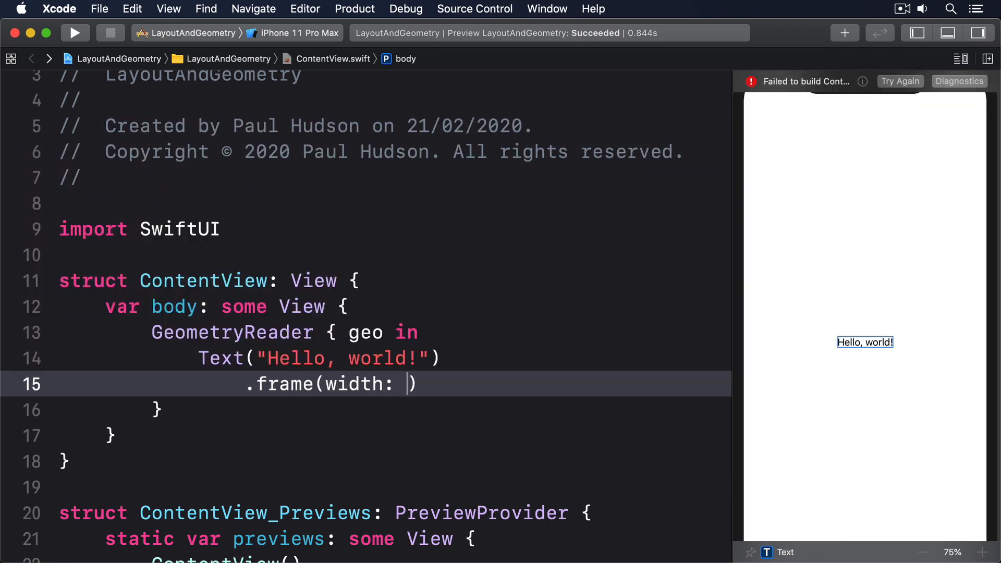
{"action": "type", "text": "geo.size.width *"}
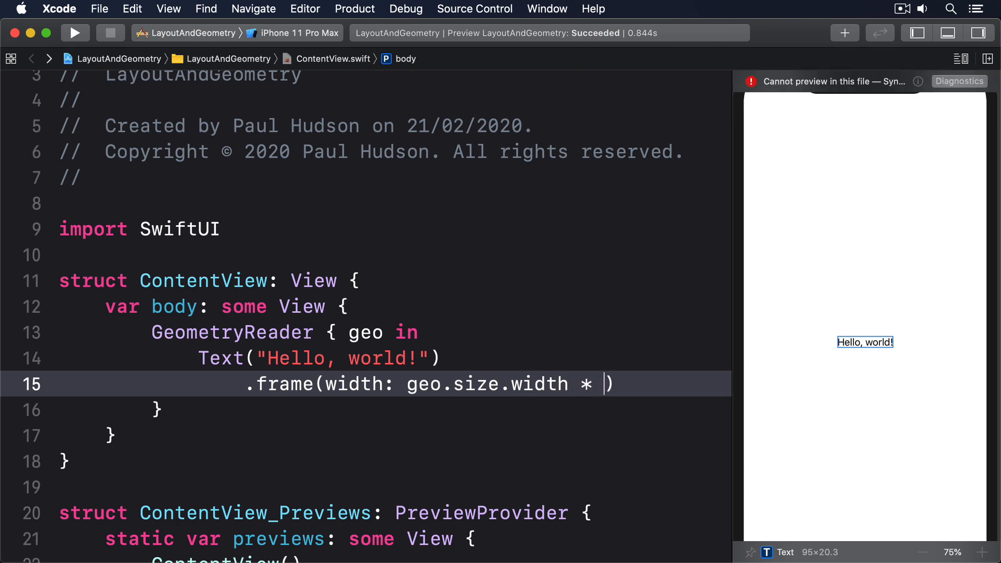
{"action": "type", "text": "0.9"}
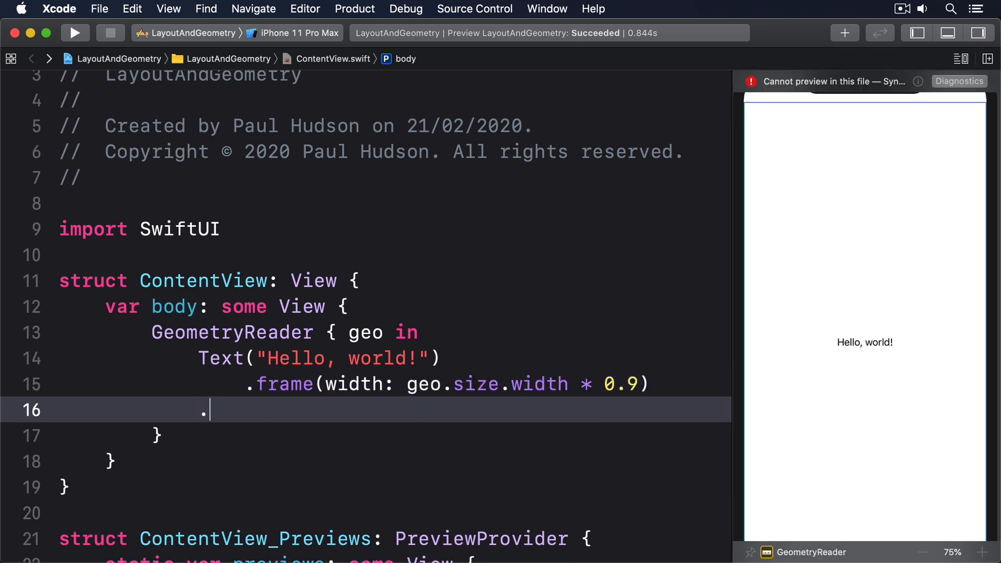
{"action": "type", "text": ".background(Color.r"}
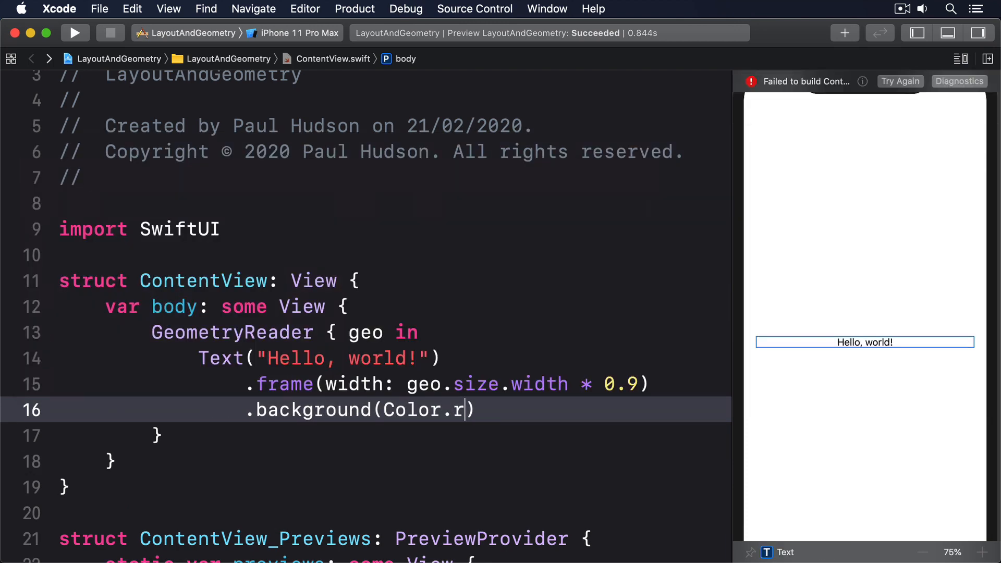
{"action": "type", "text": "ed"}
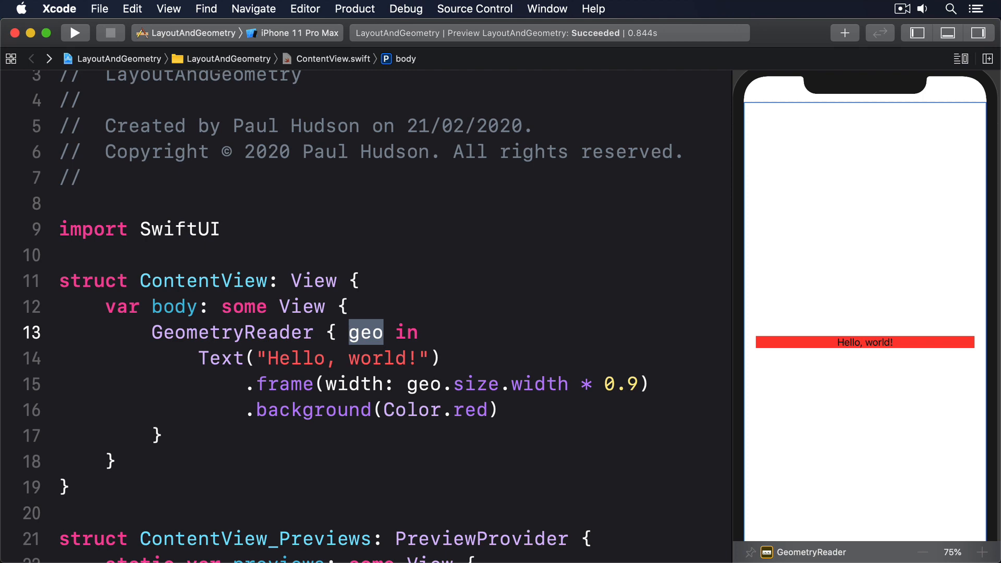
Step: Embed the GeometryReader in a VStack, set frame height 40, and add blue 'More text' below
{"action": "type", "text": "VStack {"}
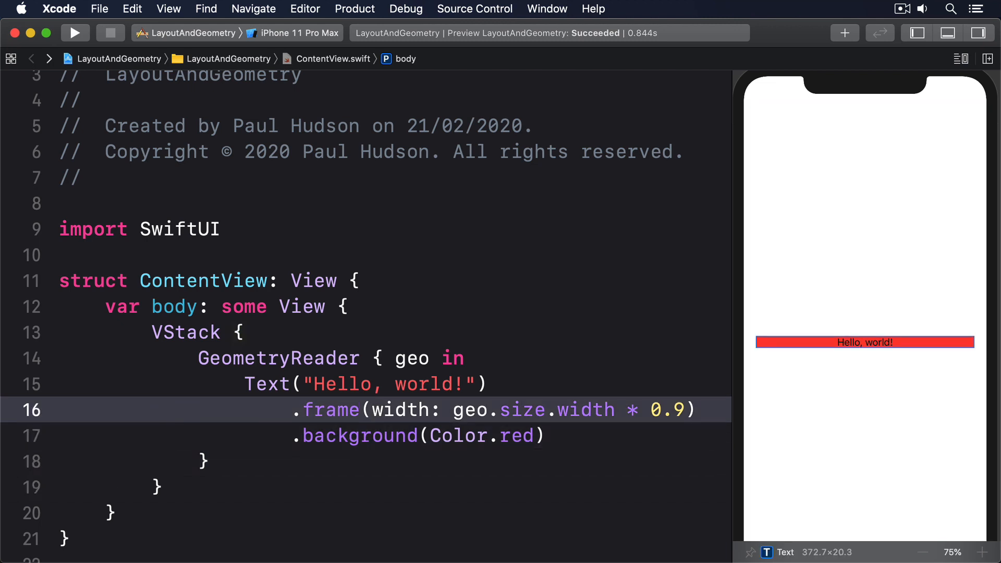
{"action": "type", "text": ", height: 40"}
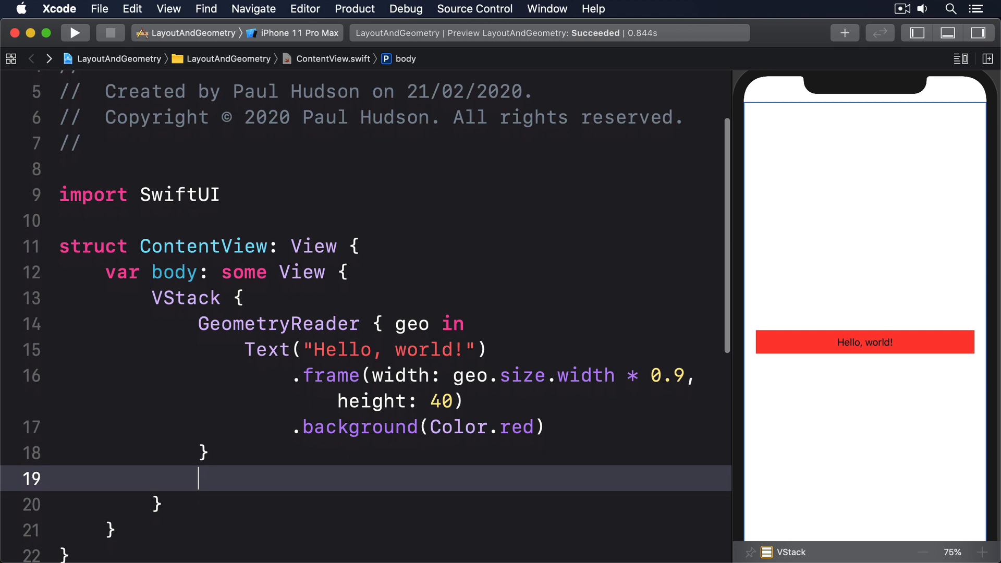
{"action": "type", "text": "Text(\"More tex\")"}
{"action": "type", "text": ".background(Color.blue)"}
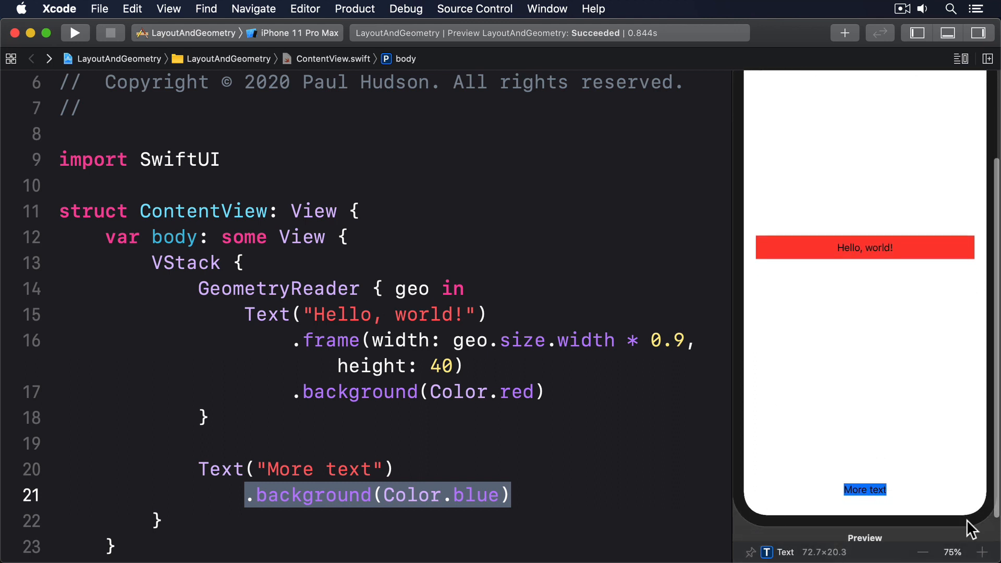
{"action": "mouse_move", "coordinate": [925, 479]}
{"action": "type", "text": ".background(C"}
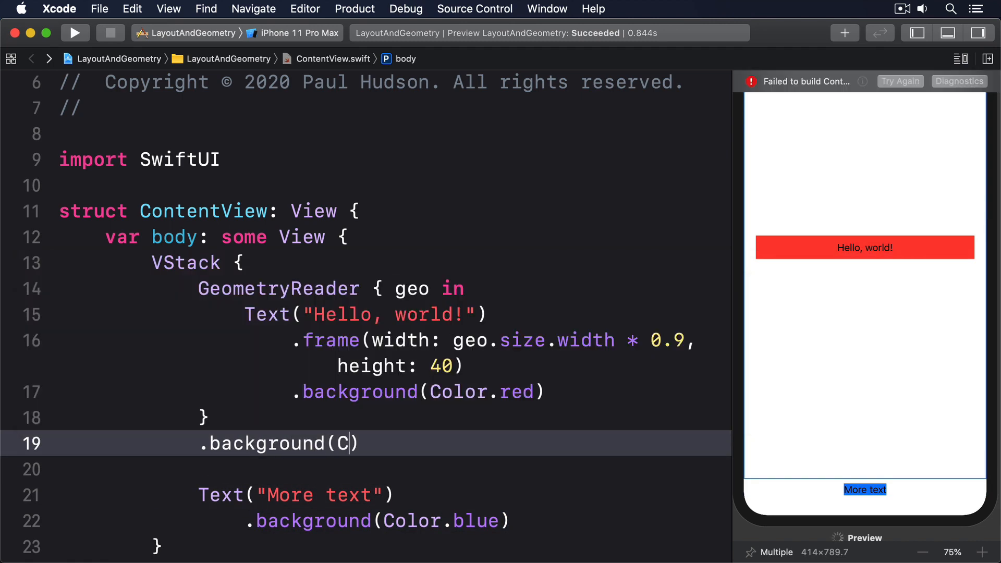
Step: Complete .background(Color.green) on the GeometryReader, then place the cursor after import SwiftUI
{"action": "type", "text": "olor.green)"}
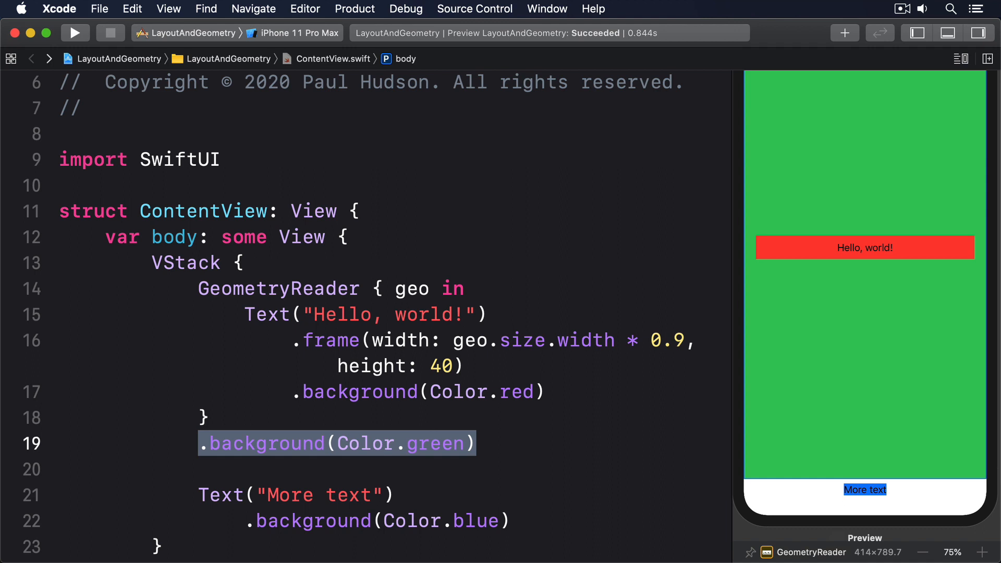
{"action": "left_click", "coordinate": [224, 159]}
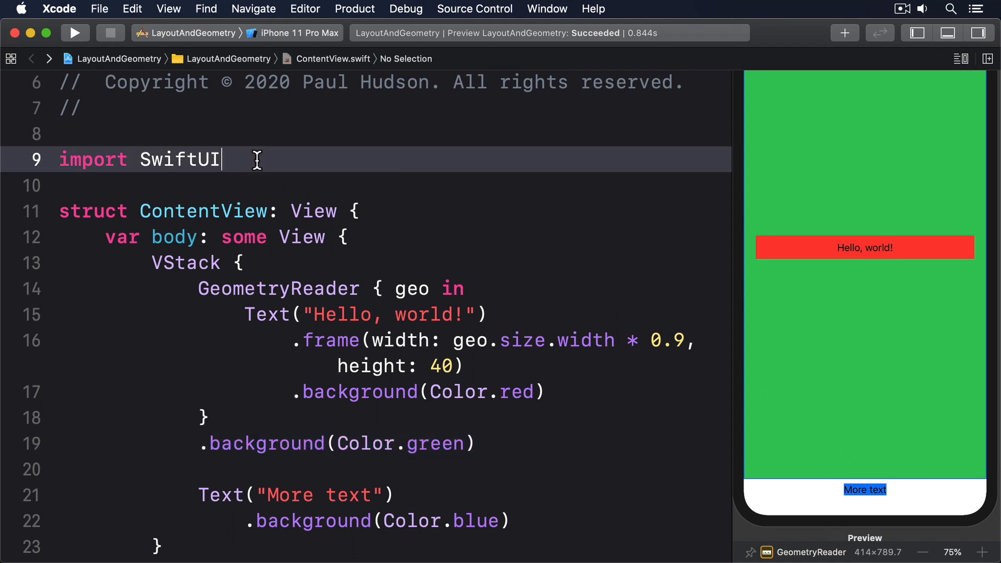
Step: Write OuterView stacking Top, green-backed InnerView and Bottom, then declare struct InnerView: View
{"action": "type", "text": "struct Ou"}
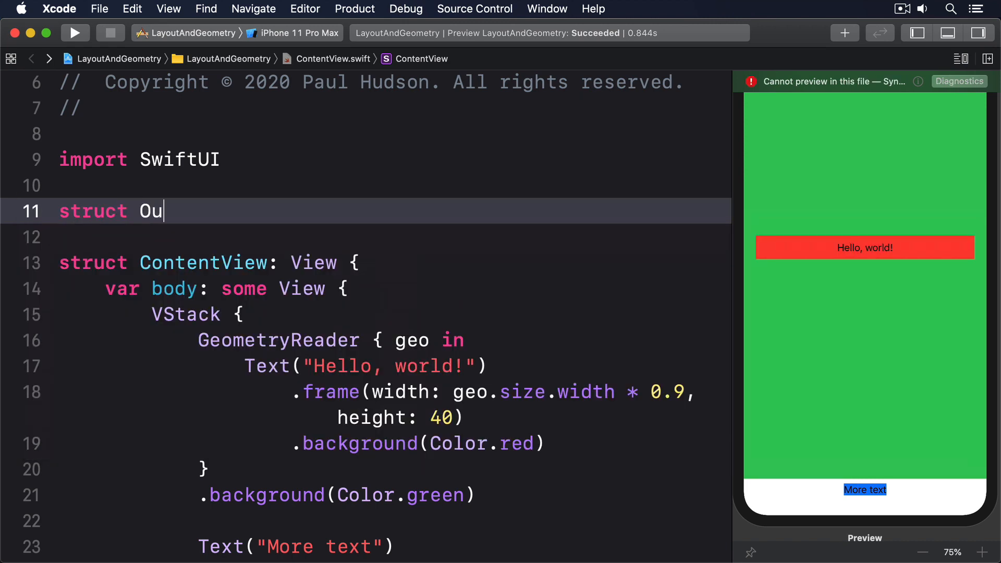
{"action": "type", "text": "terView: View {"}
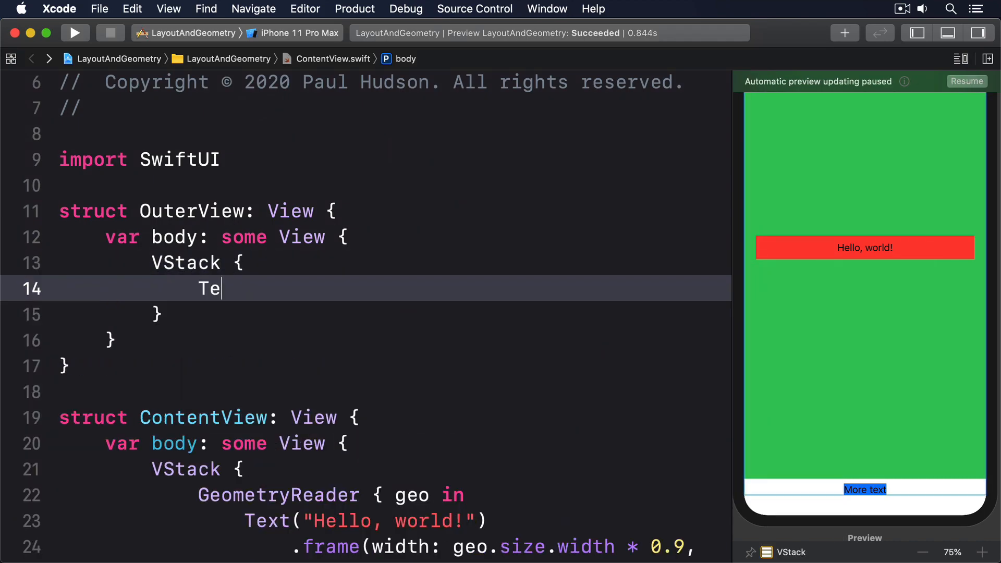
{"action": "type", "text": "InnerView("}
{"action": "type", "text": ".back"}
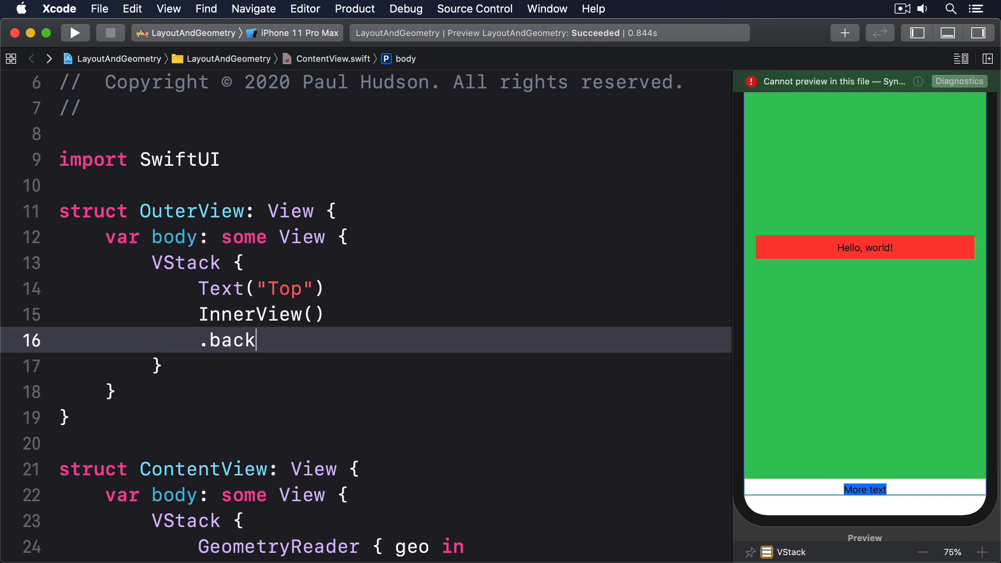
{"action": "type", "text": "ground(Color.green)"}
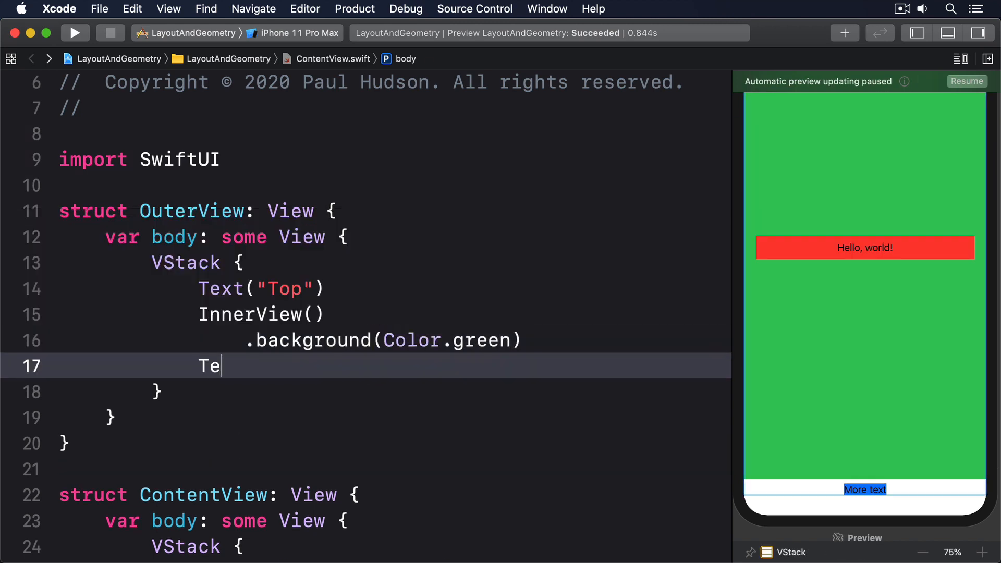
{"action": "type", "text": "xt(\"Bottom\")"}
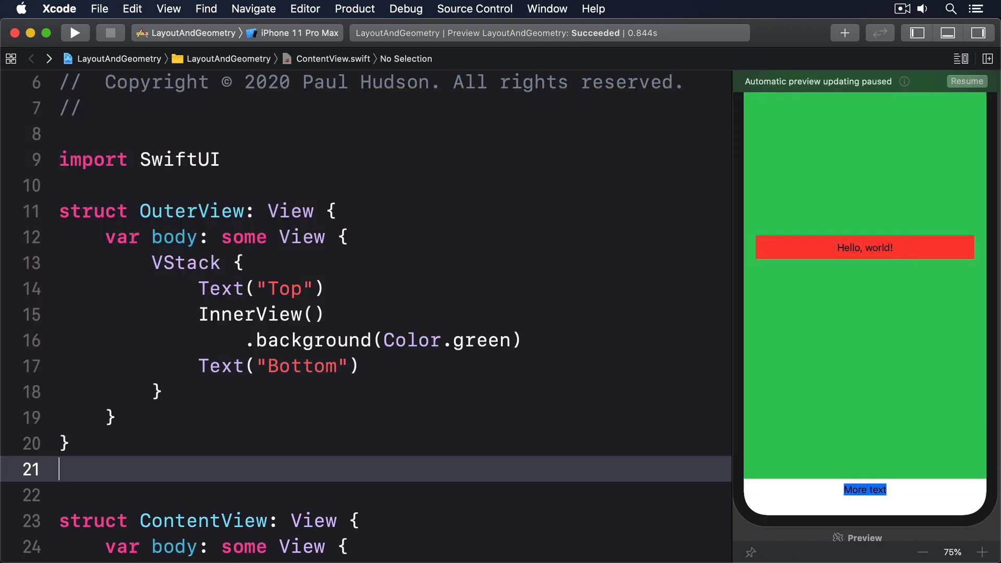
{"action": "type", "text": "struct InnerView: View {"}
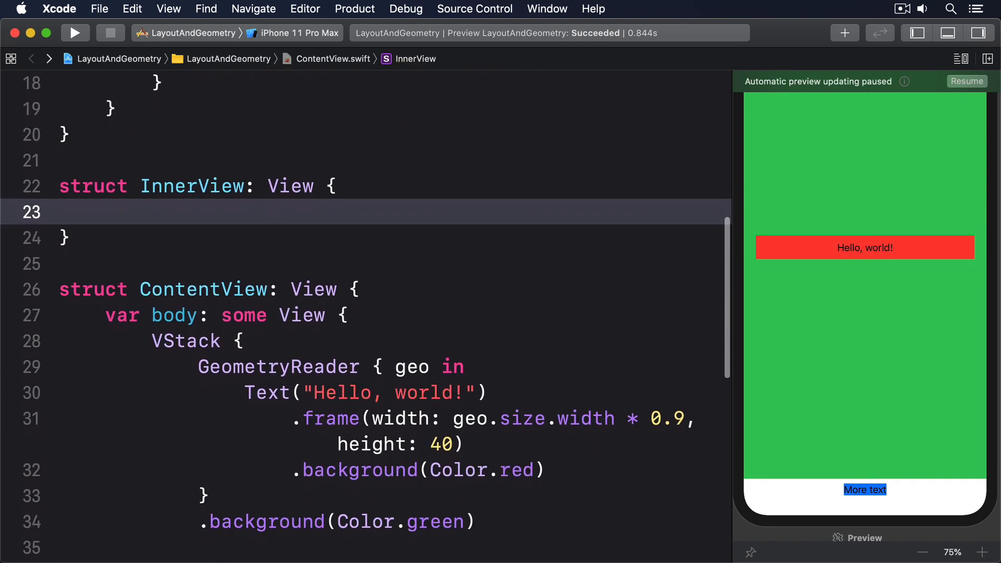
Step: Give InnerView a body with an HStack holding 'Left' and a blue-backed Center text
{"action": "type", "text": "var body: some View"}
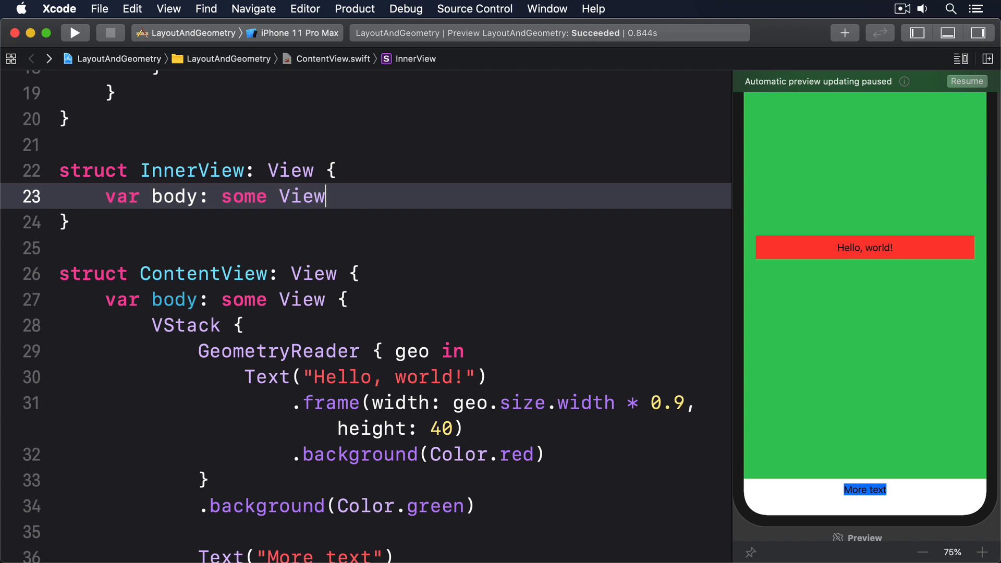
{"action": "type", "text": "HStack {"}
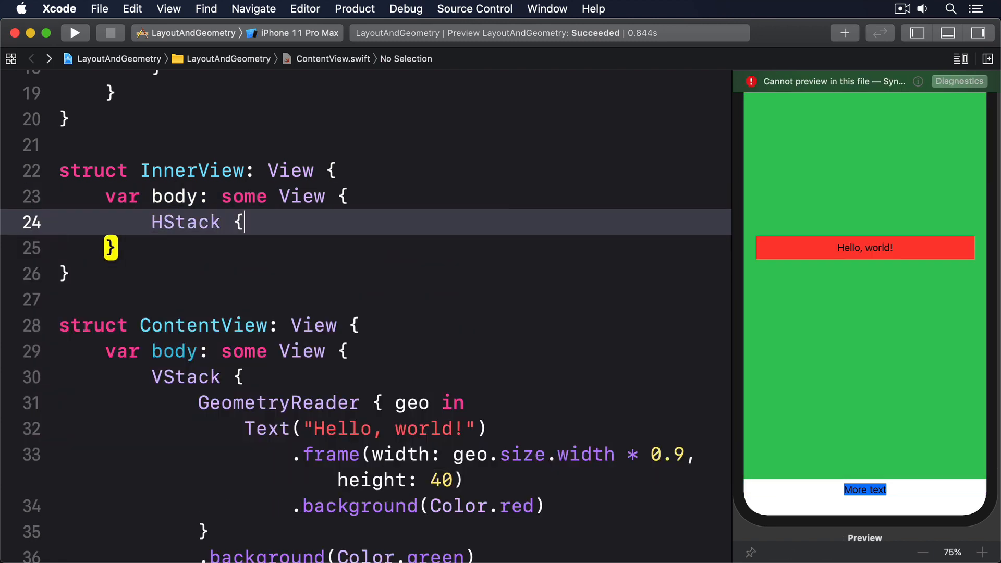
{"action": "type", "text": "Text(\"Left\")"}
{"action": "type", "text": "GeometryReader"}
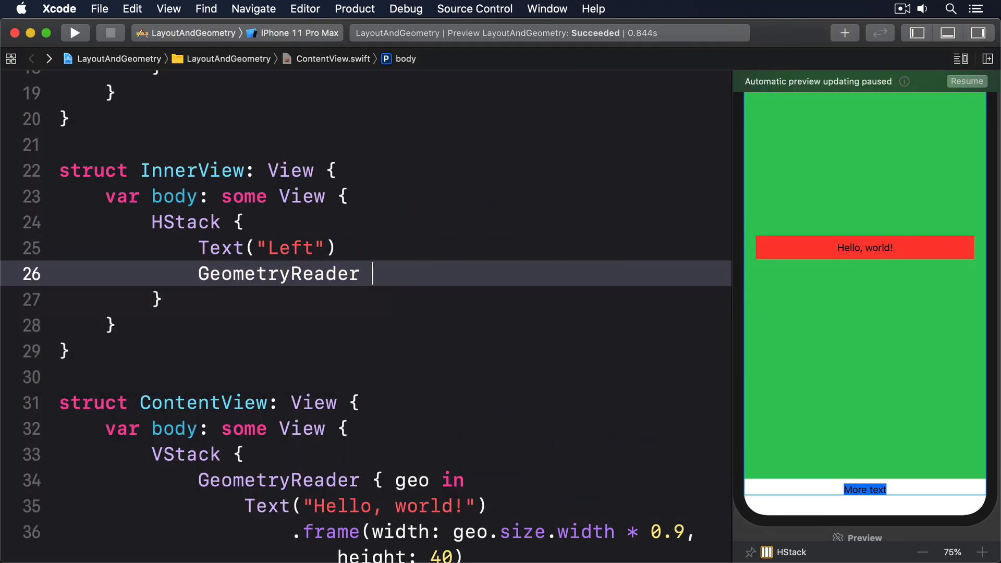
{"action": "type", "text": "Text(\"Center"}
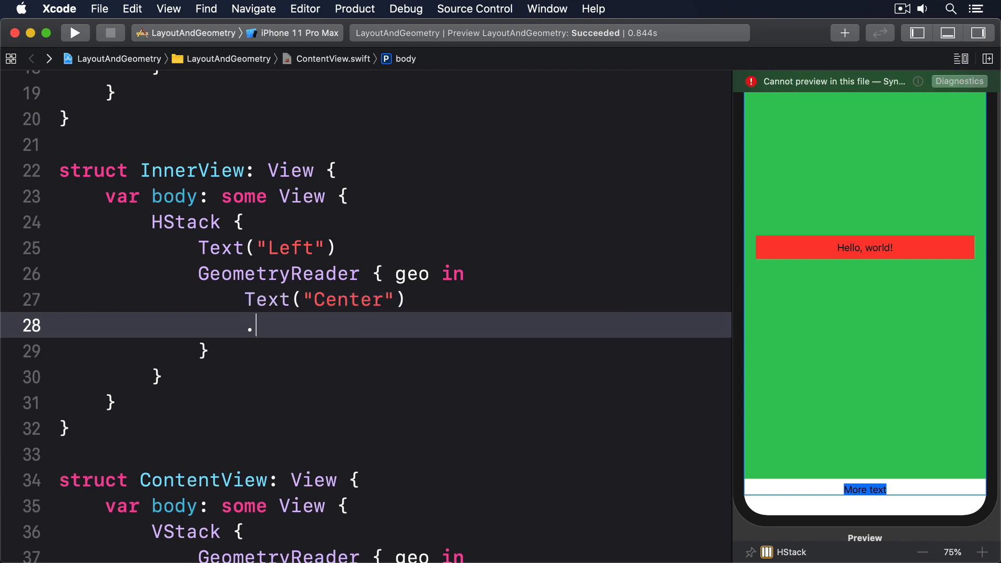
{"action": "type", "text": ".background(Colo"}
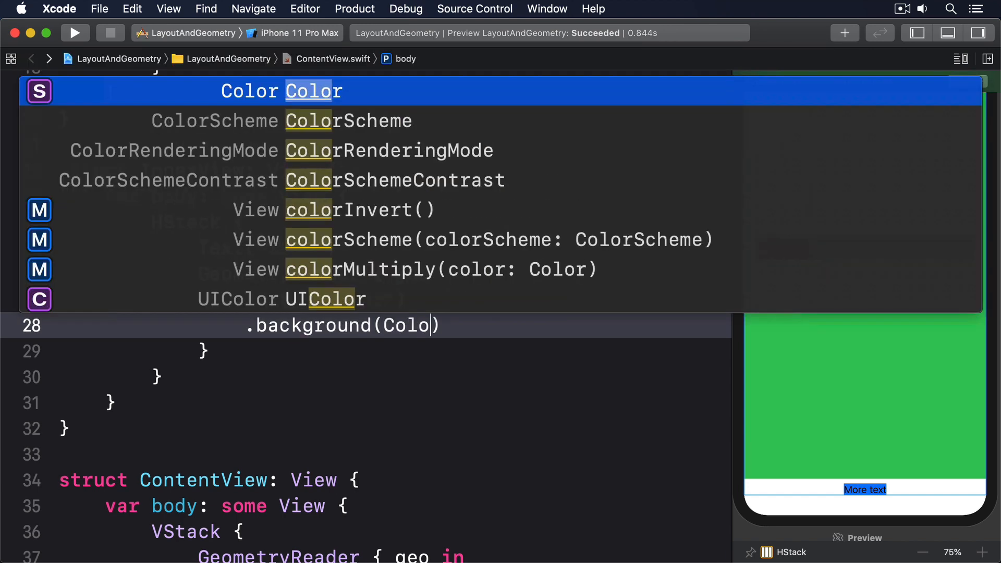
Step: Add onTapGesture printing 'Global center' from geo.frame(in: .global).midX
{"action": "type", "text": "onTapGesture {"}
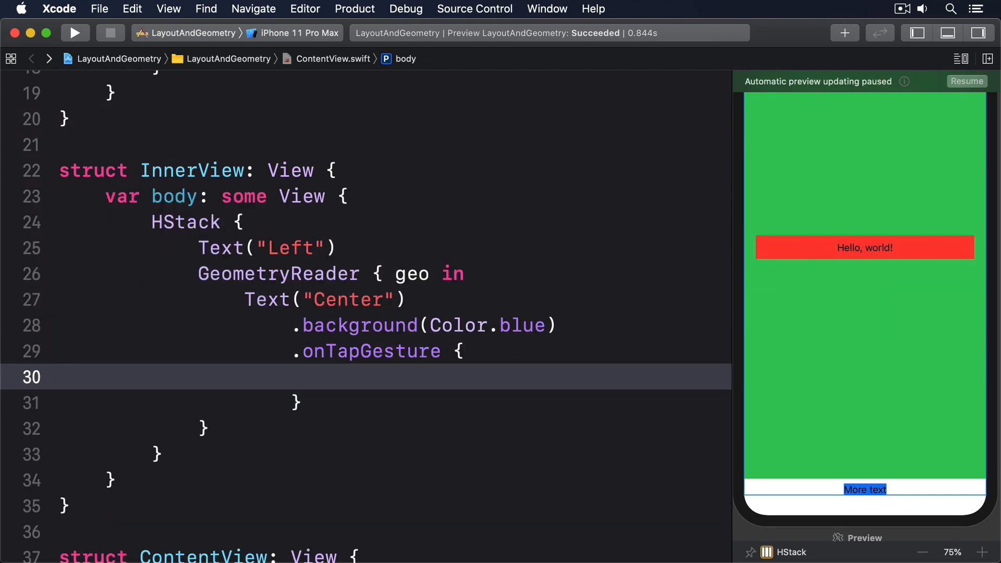
{"action": "type", "text": "print(\"Global center\")"}
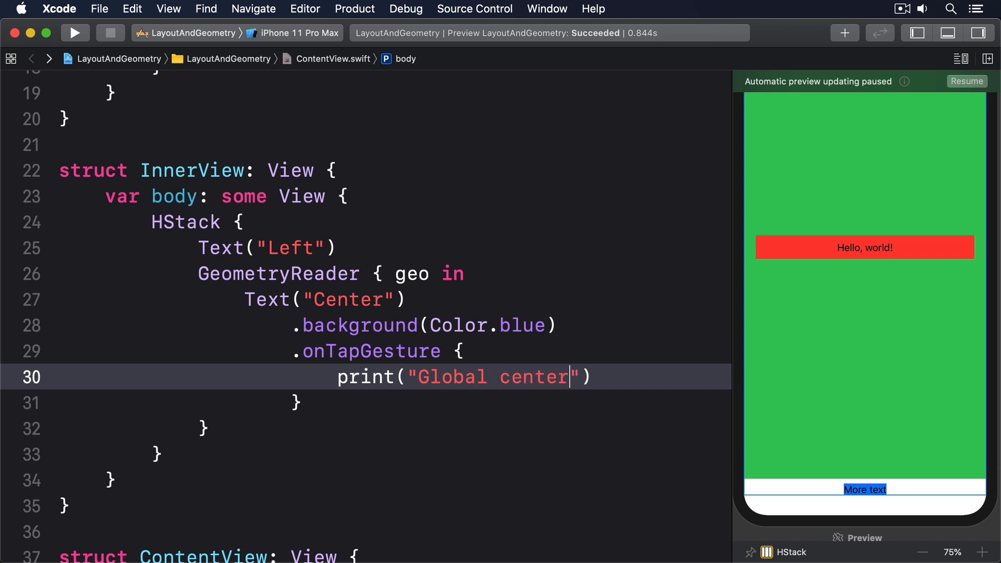
{"action": "type", "text": ": \\(geo.frame"}
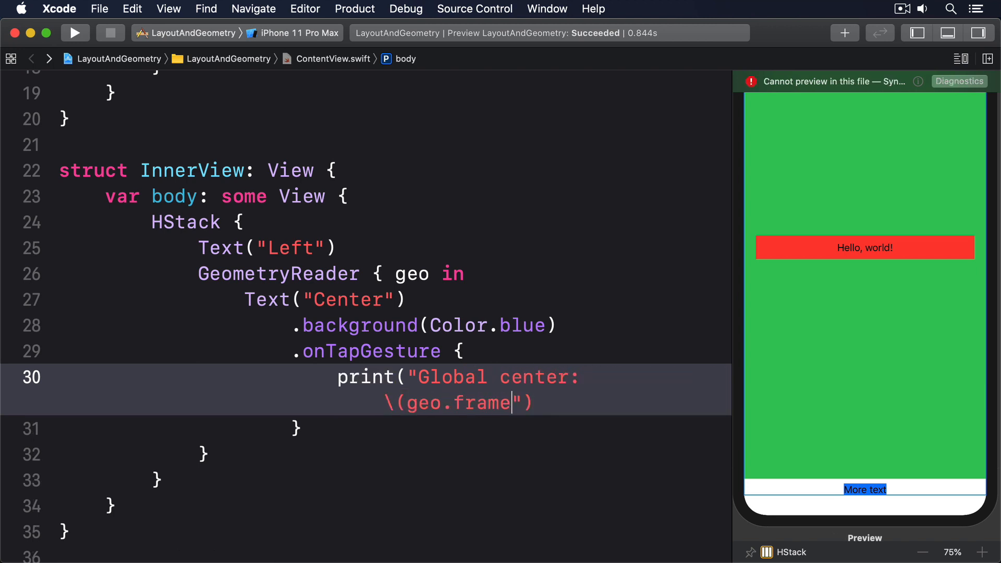
{"action": "type", "text": "(in: .global"}
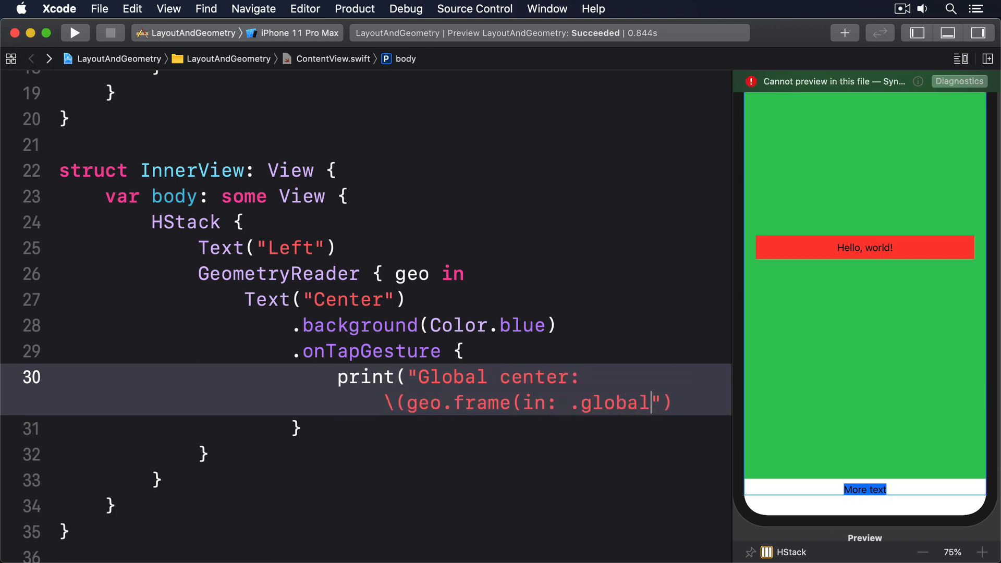
{"action": "type", "text": ").midX) x \\(geo.frame(in: .global).midY"}
{"action": "type", "text": "print(\"Custom center: \\("}
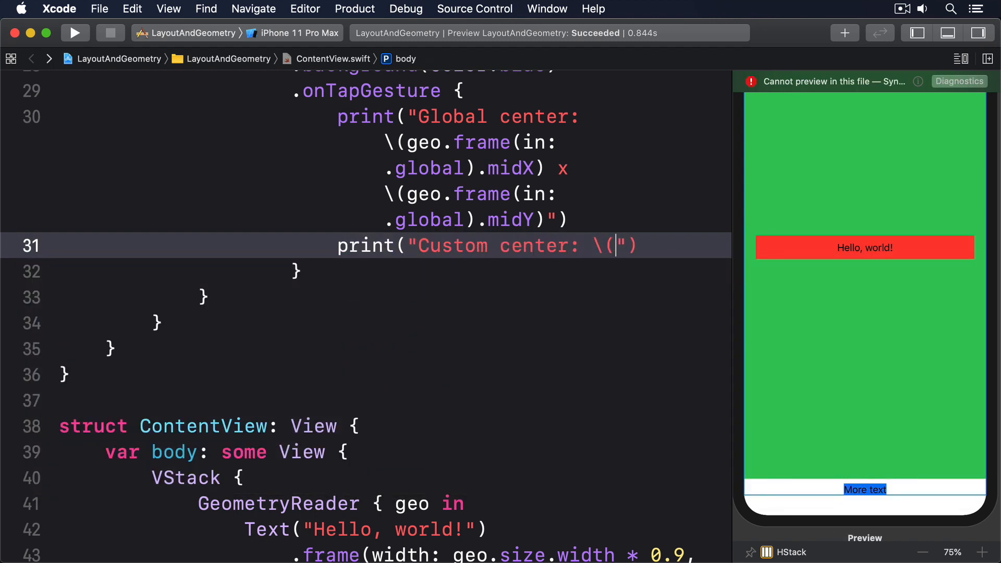
Step: Finish the Custom center print with .named("Custom") midX x midY
{"action": "type", "text": "geo.frame(in:"}
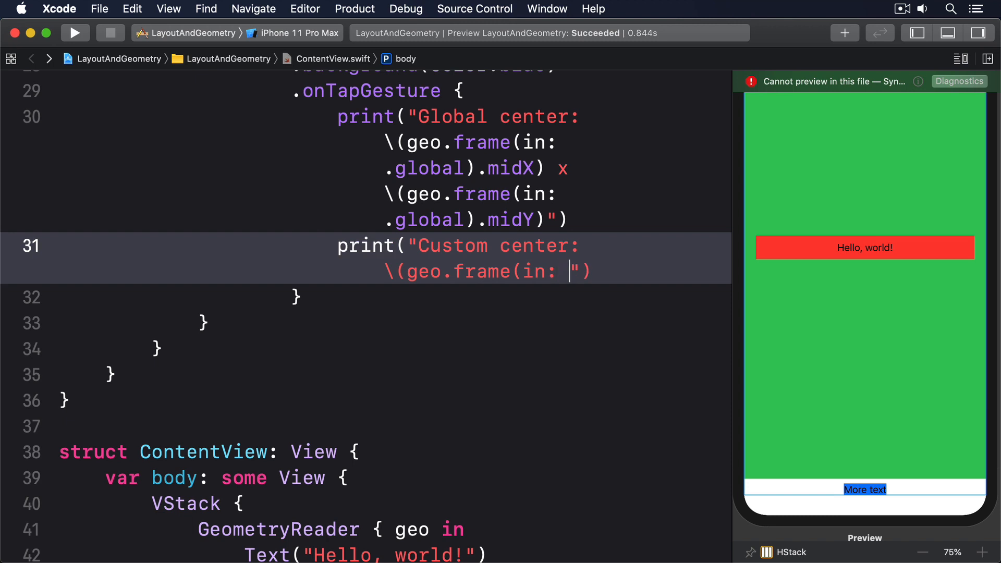
{"action": "type", "text": ".named(\"Custom\")"}
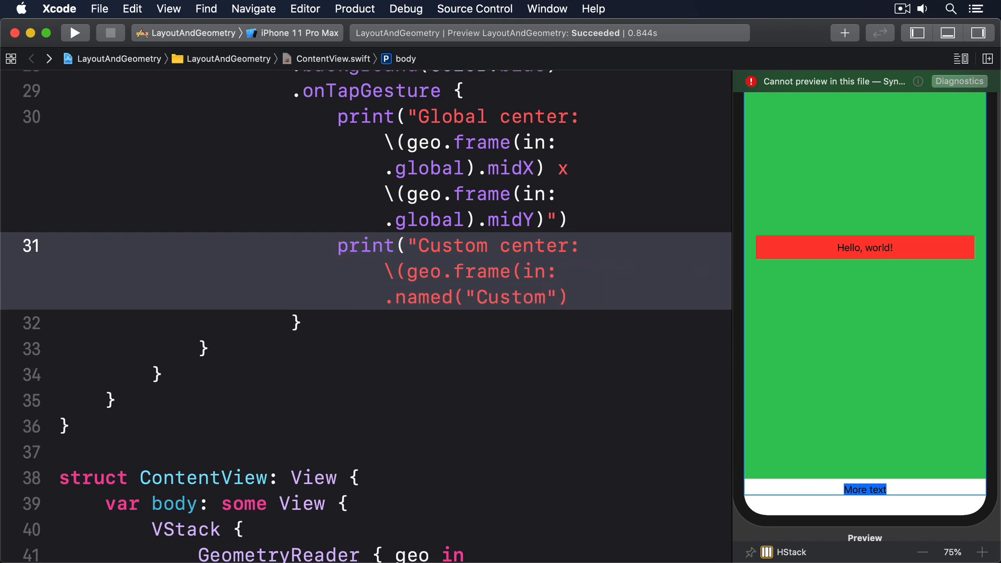
{"action": "type", "text": ").mid"}
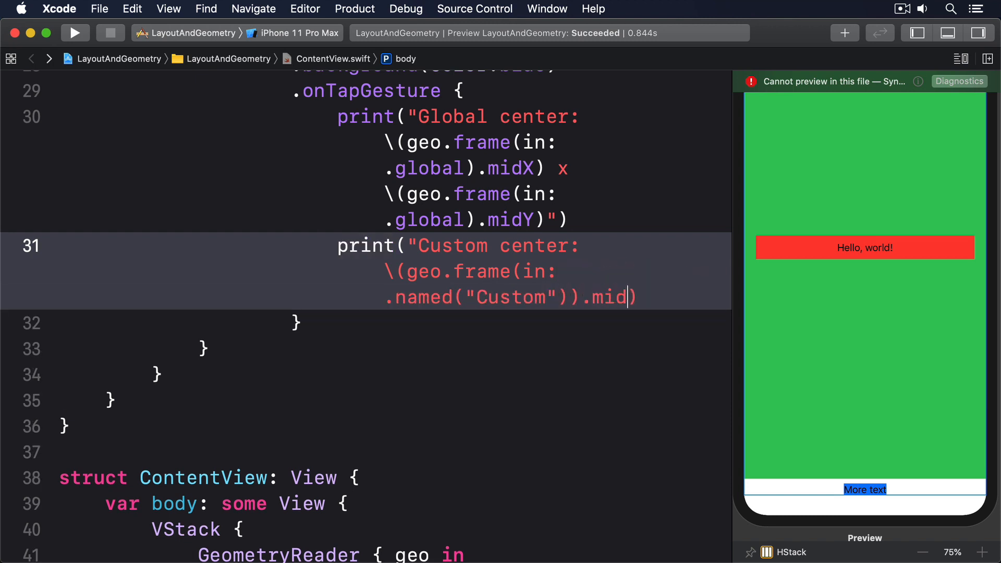
{"action": "type", "text": "X) x"}
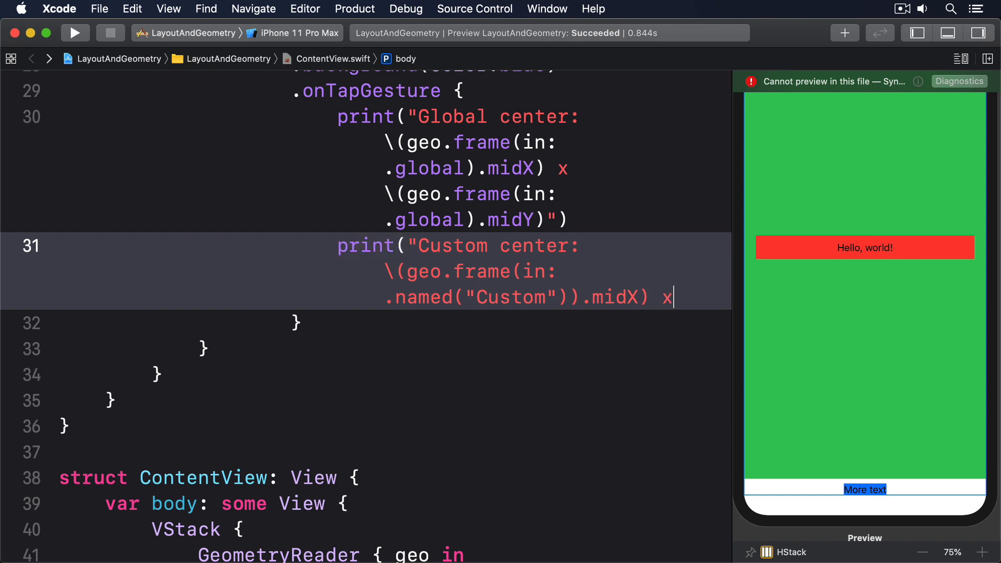
{"action": "type", "text": "\\(geo.frame("}
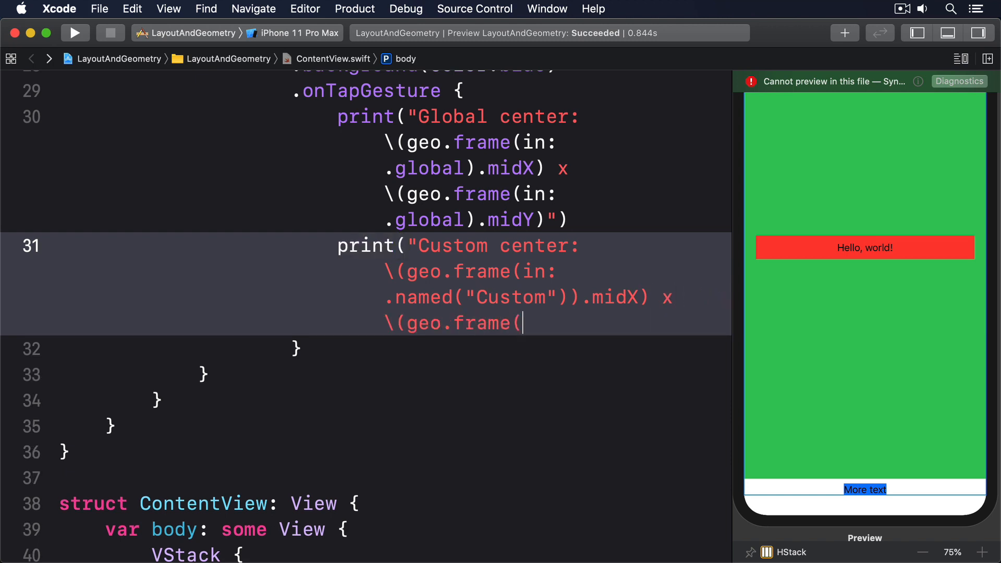
{"action": "type", "text": "in: .named(\"Custom\"))."}
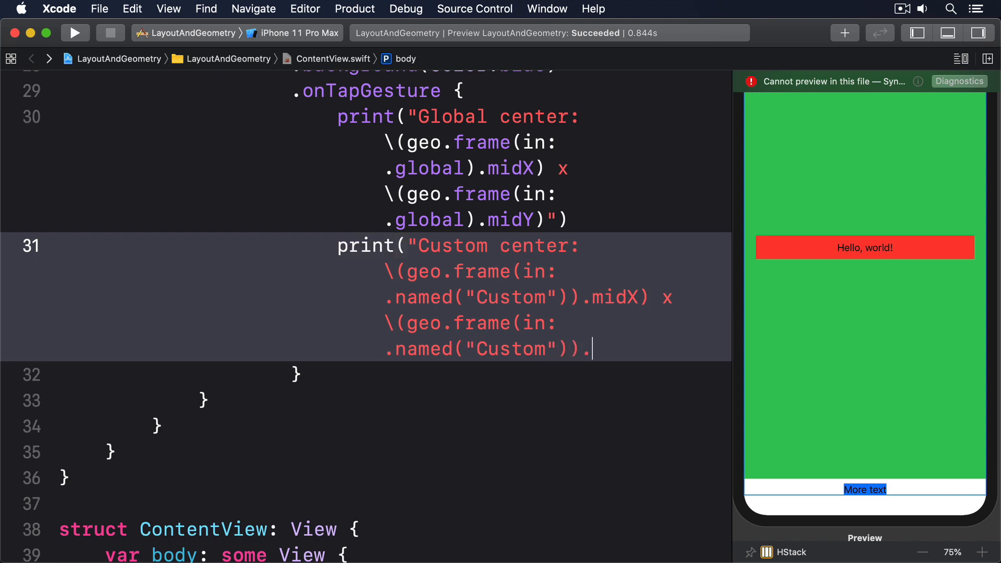
{"action": "type", "text": "midY)\""}
{"action": "type", "text": "print(\""}
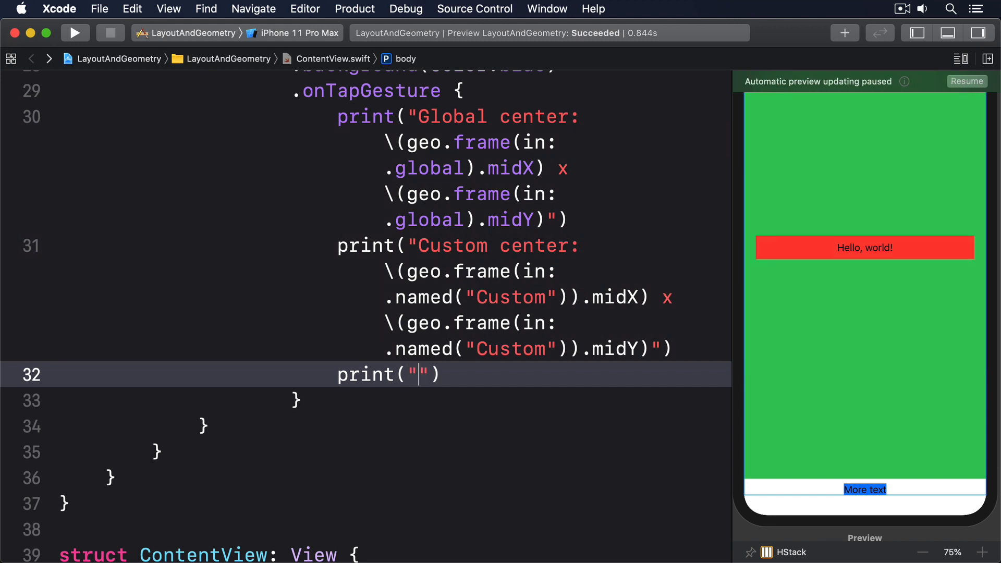
Step: Add a Local center print using .local, then begin an orange background after the GeometryReader
{"action": "type", "text": "Local center: \\(geo.frame(in"}
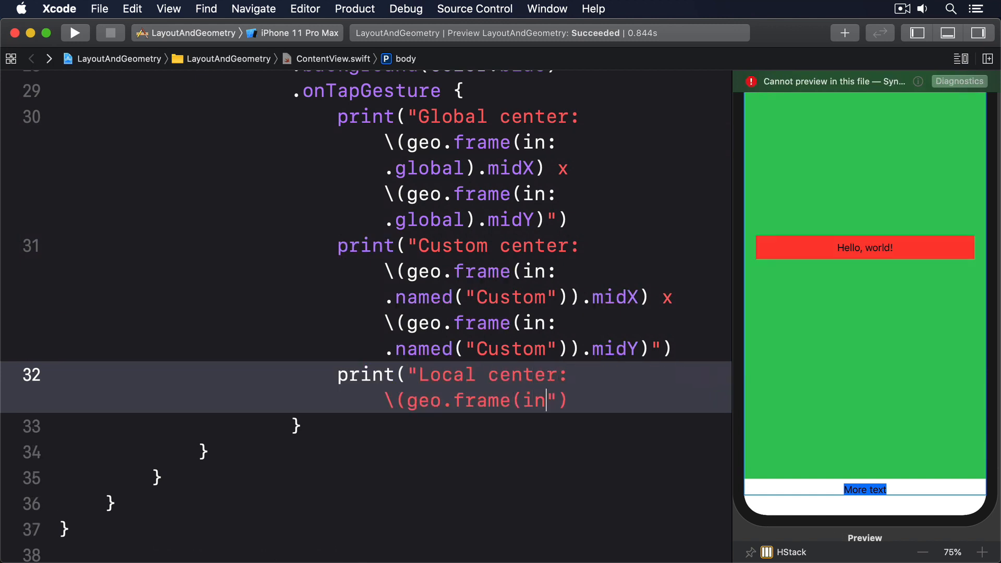
{"action": "type", "text": ".local).midX) x \\"}
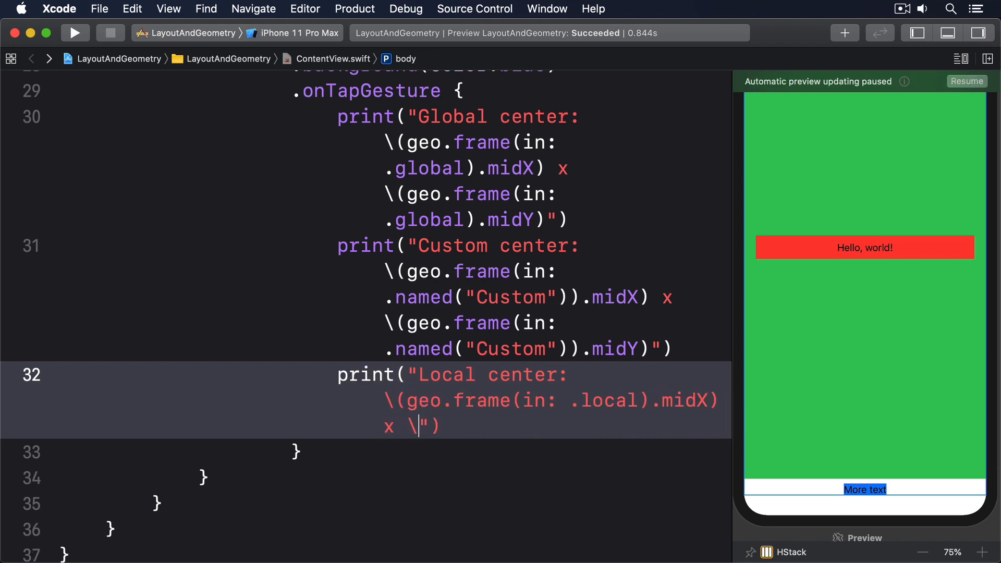
{"action": "type", "text": "(geo.frame"}
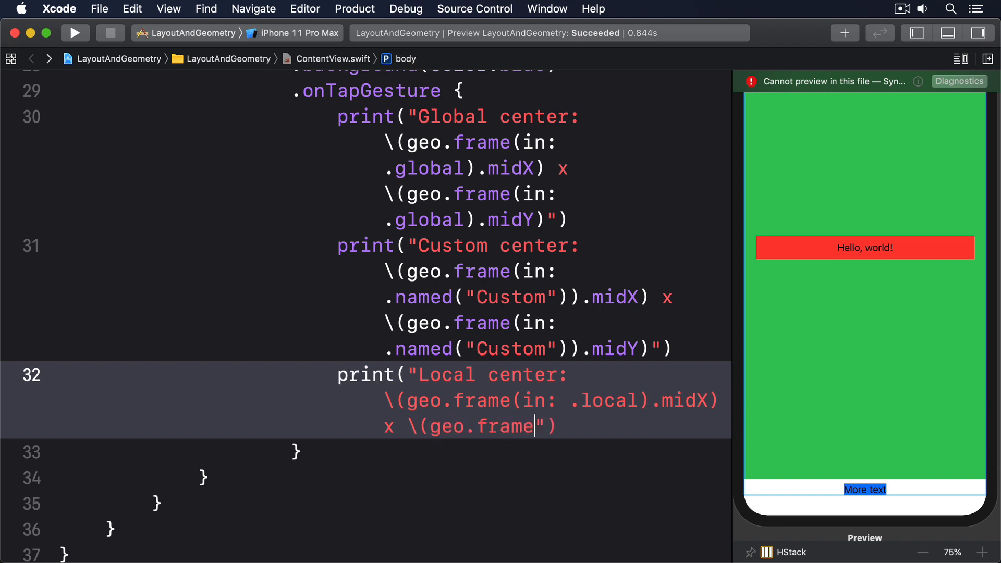
{"action": "type", "text": "(in: .local).midY"}
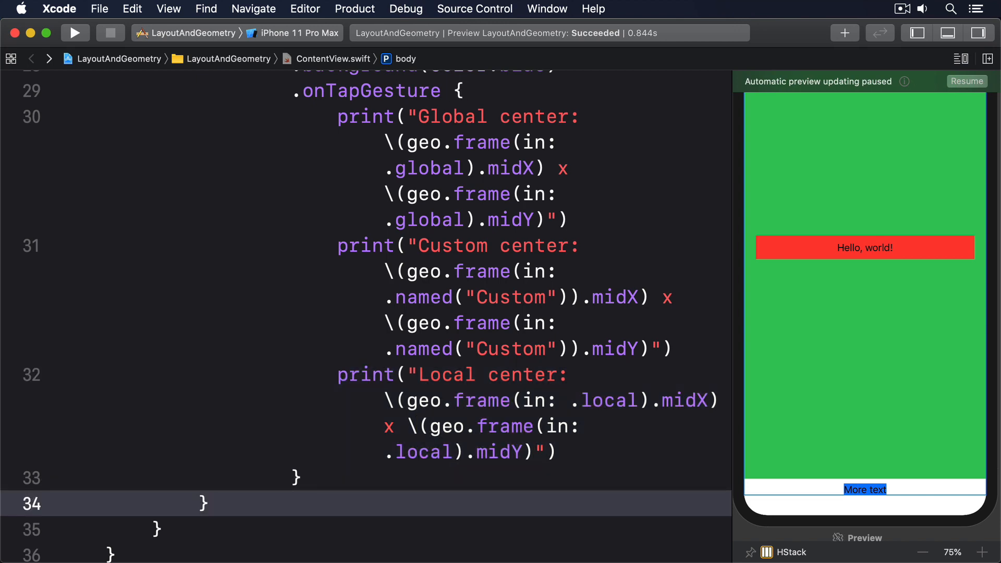
{"action": "type", "text": ".background(Color.orange"}
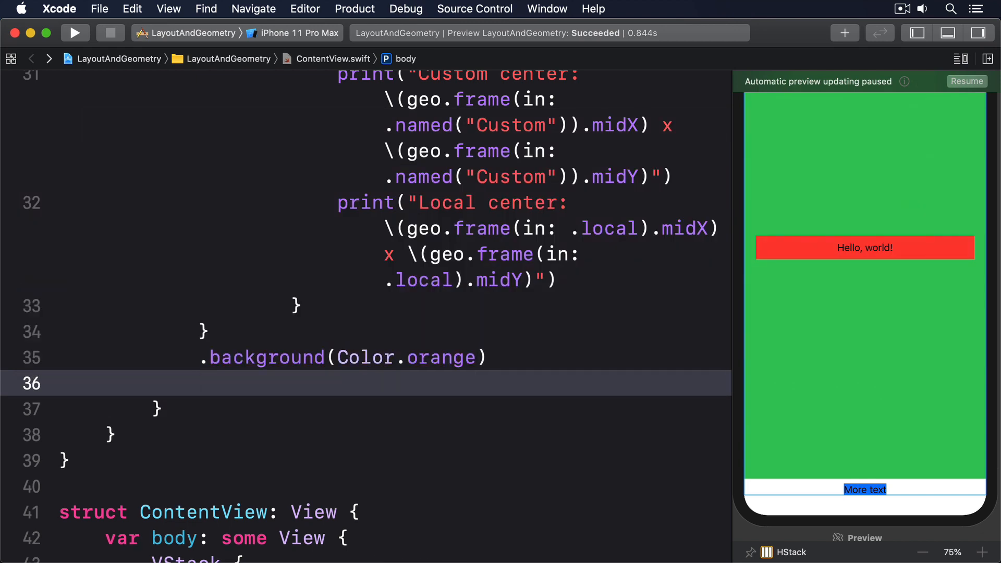
Step: Add Text("Right") after the GeometryReader and scroll down to ContentView's body
{"action": "type", "text": "Text(\"Right\")"}
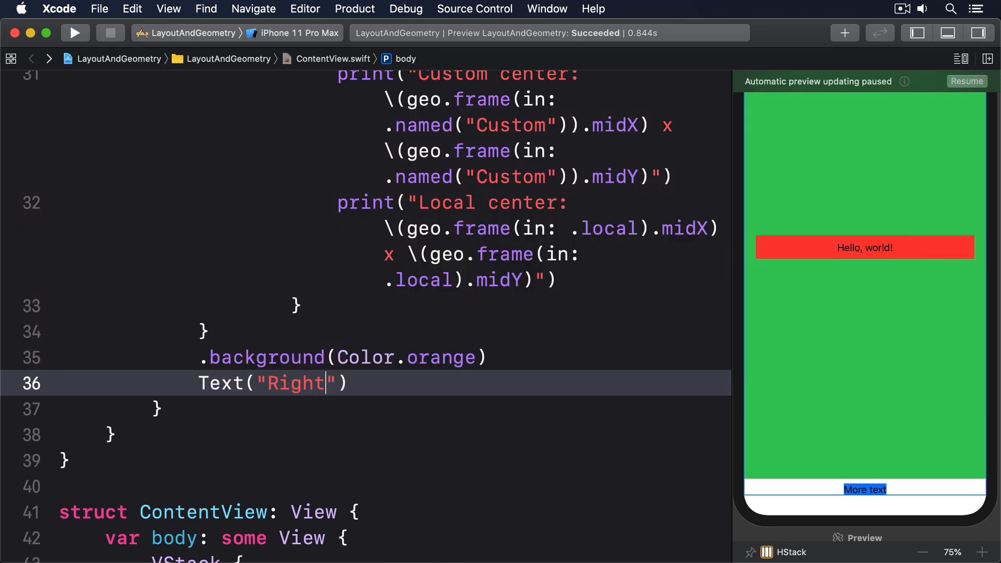
{"action": "scroll", "scroll_direction": "down", "scroll_amount": 3}
{"action": "type", "text": "OuterView("}
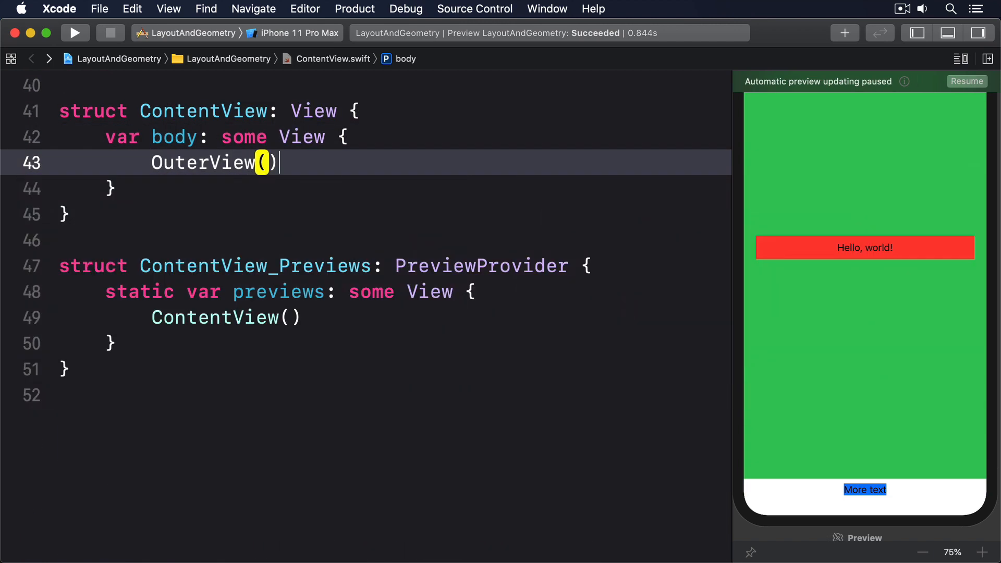
Step: Give OuterView() a red background and coordinateSpace named 'Custom', then rebuild the preview
{"action": "type", "text": ".background(Color.red"}
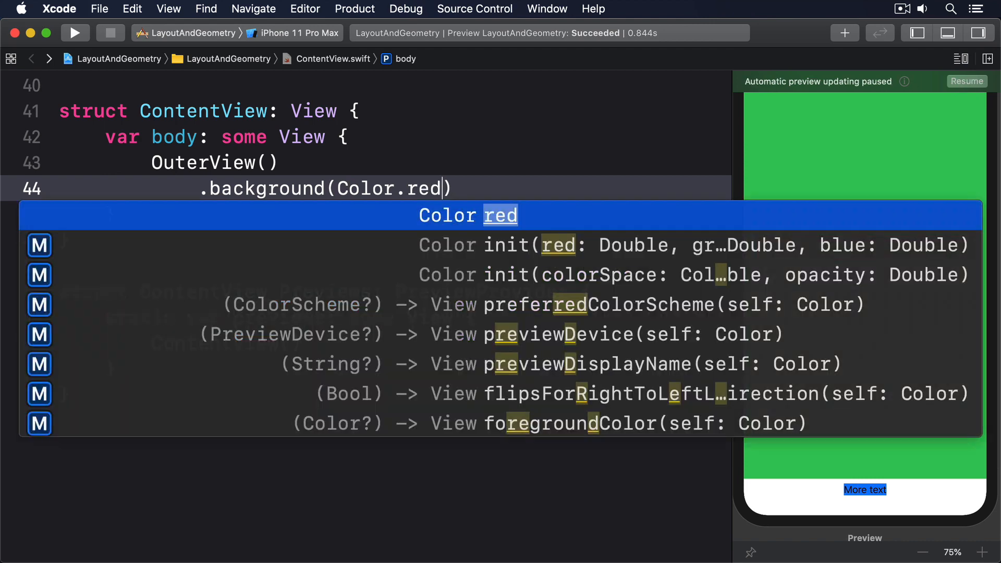
{"action": "type", "text": ".coordinateSpace(na"}
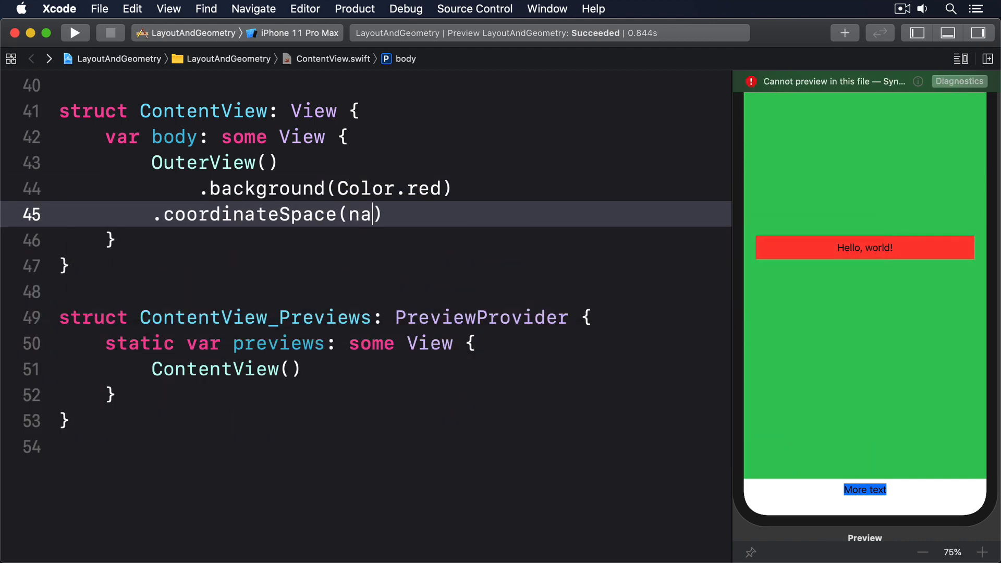
{"action": "type", "text": "name: \"Custom\""}
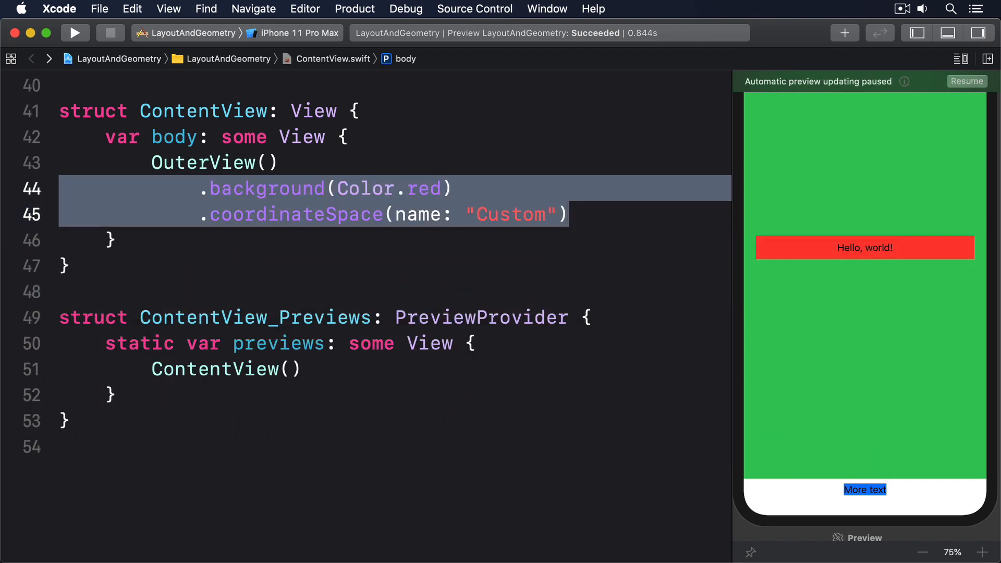
{"action": "left_click", "coordinate": [74, 33]}
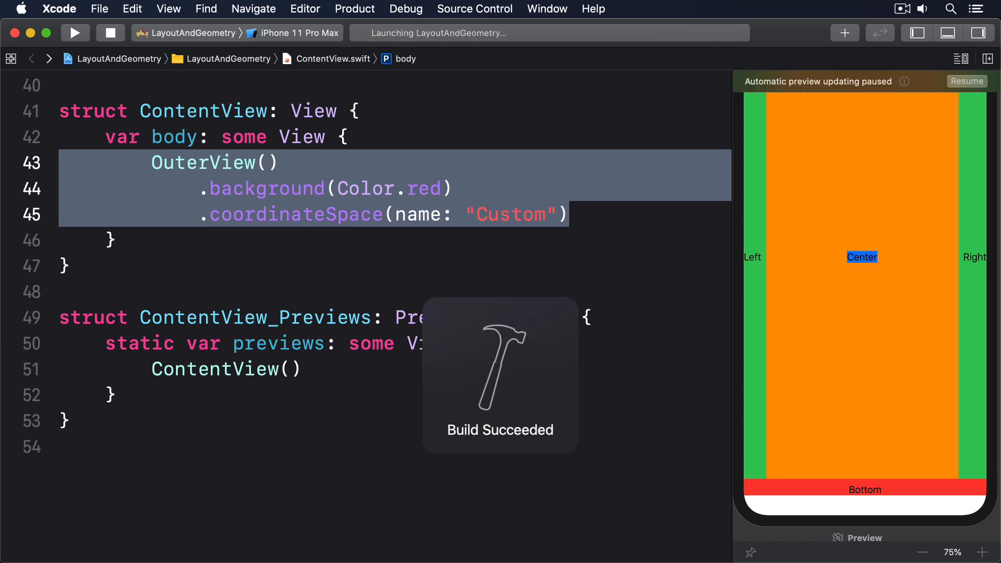